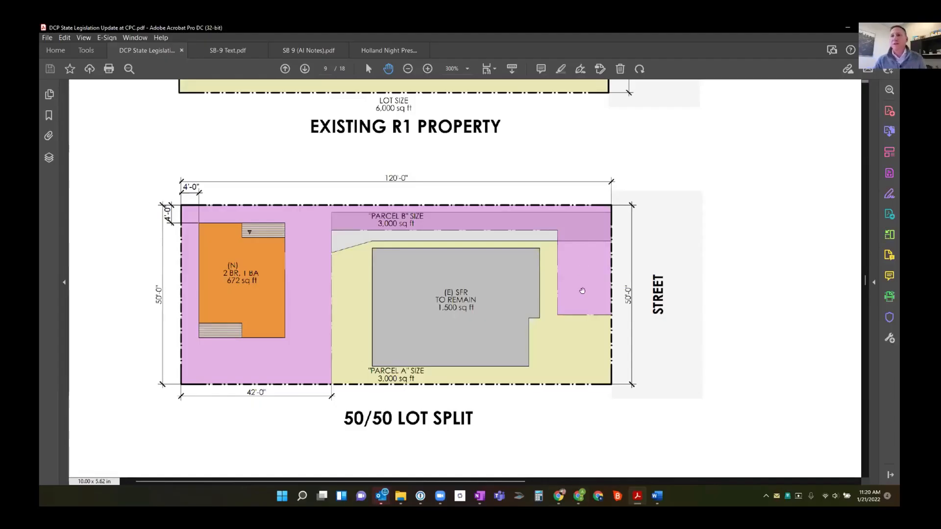
mouse_move(198, 249)
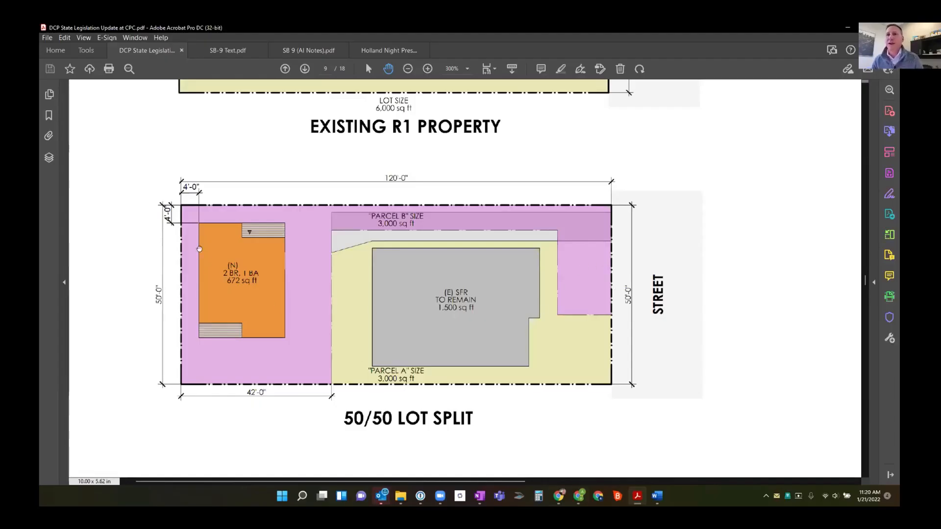
mouse_move(526, 232)
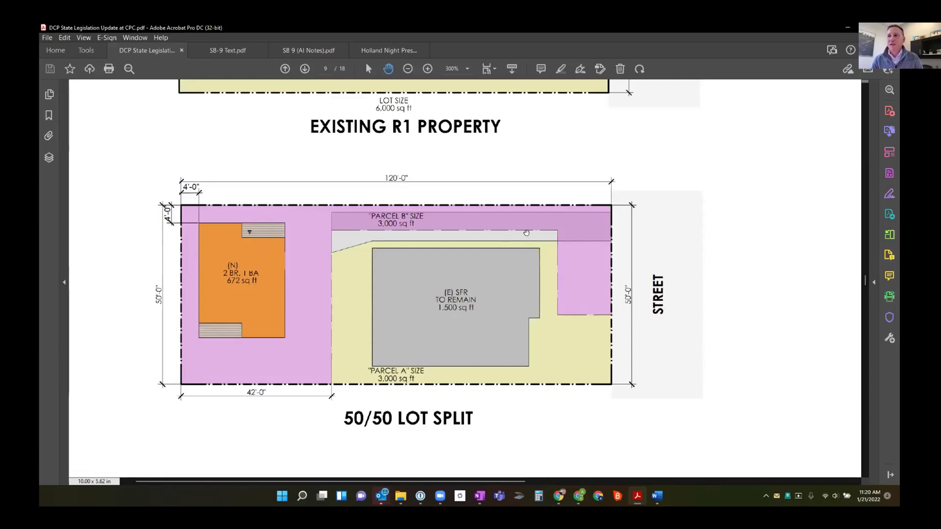
mouse_move(460, 233)
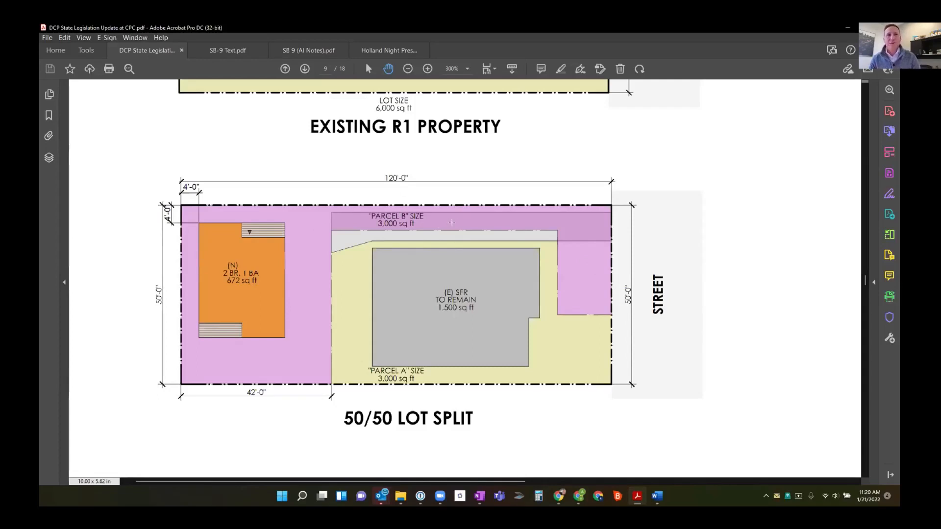
Step: Zoom the 50/50 lot split site plan from 300% to 400%
click(427, 68)
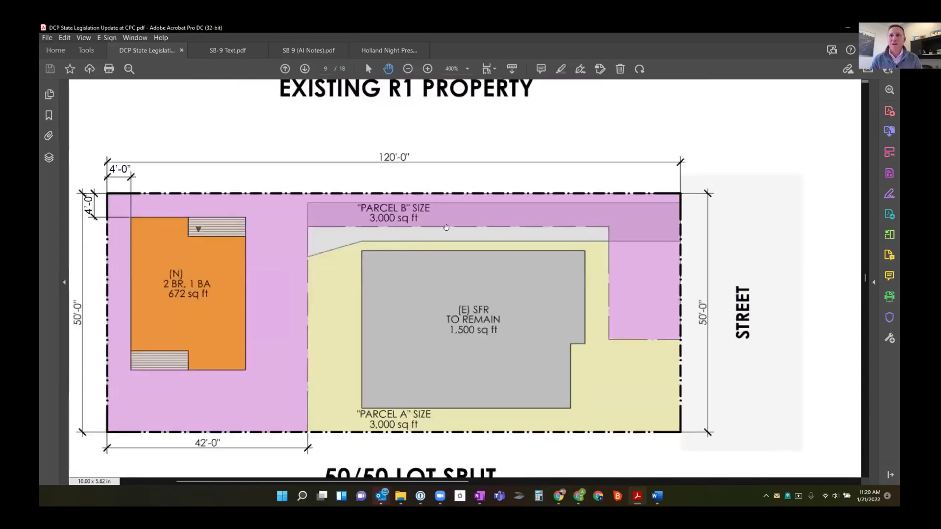
mouse_move(629, 216)
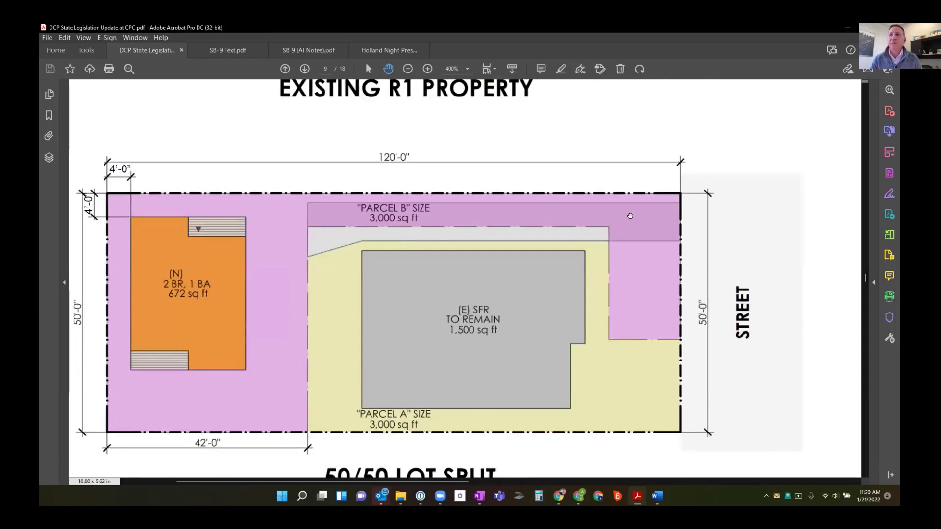
mouse_move(630, 227)
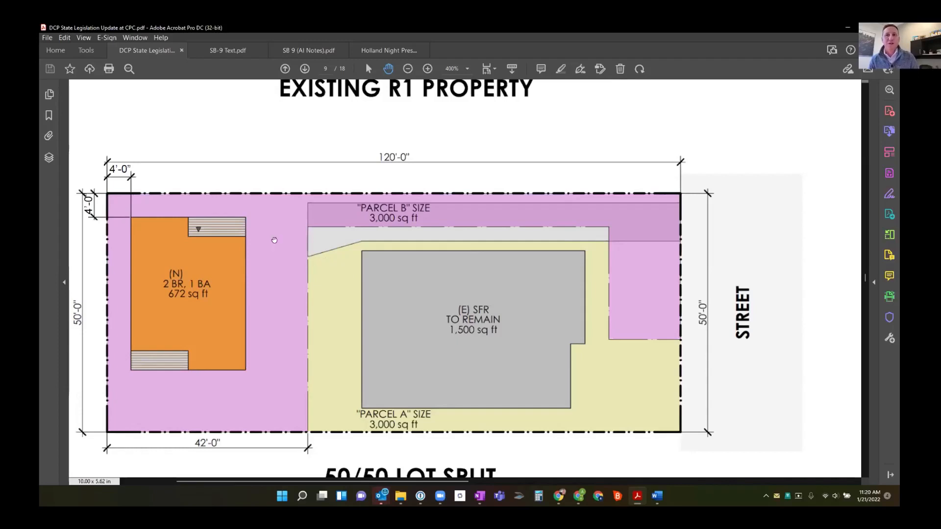
mouse_move(122, 302)
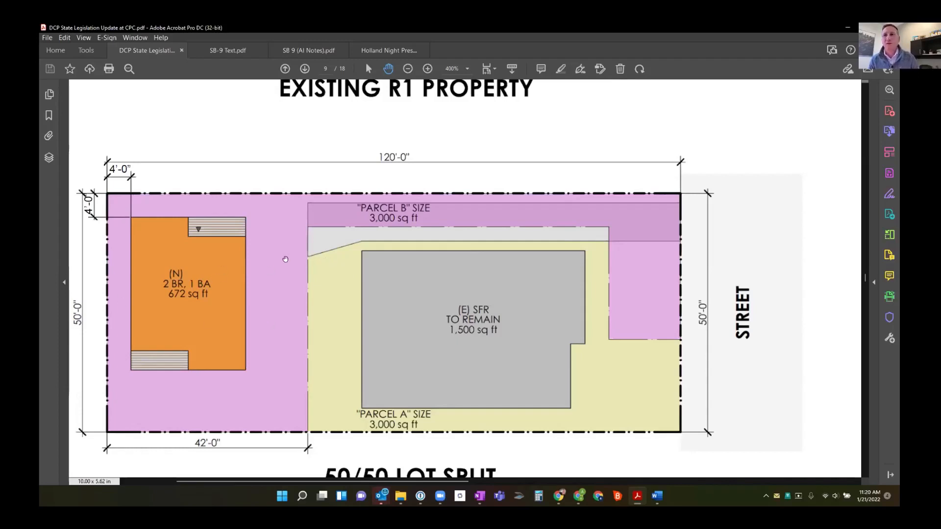
Step: Zoom out to 200% to show the plans beside the 3D two-parcel model
click(407, 68)
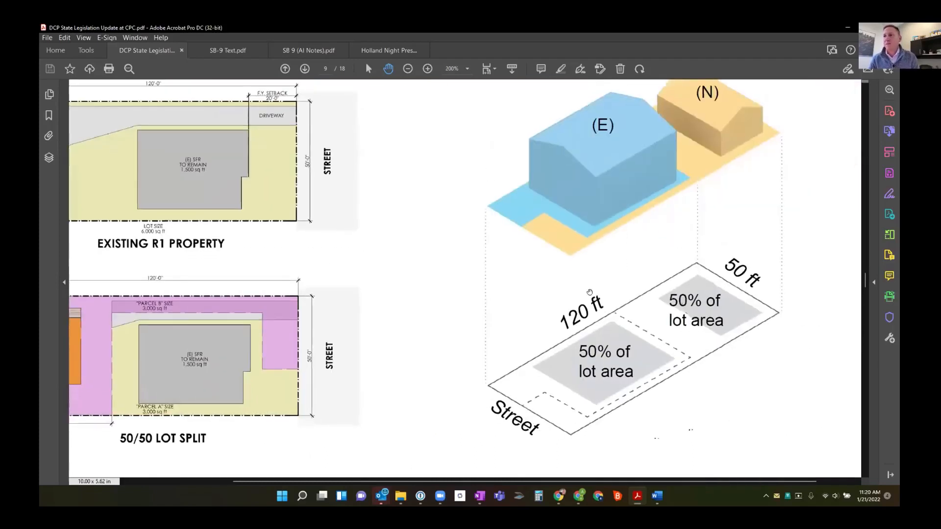
mouse_move(386, 302)
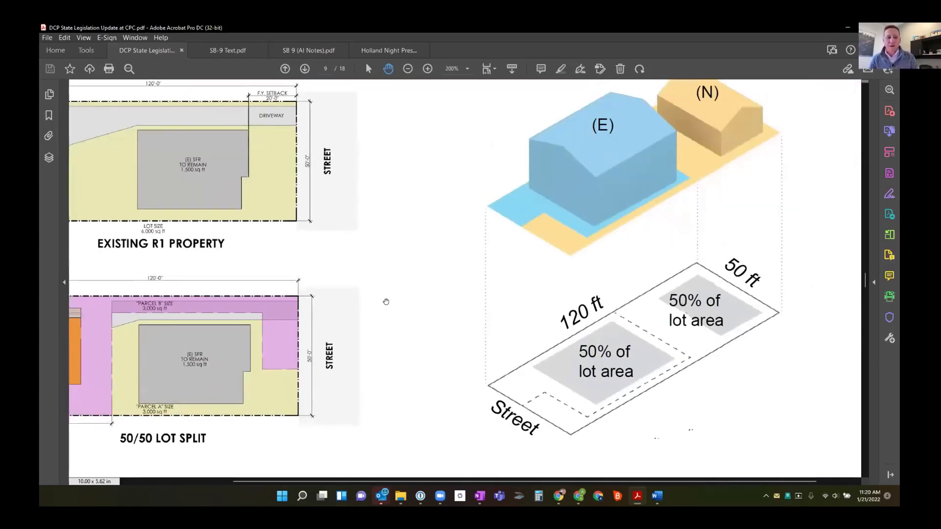